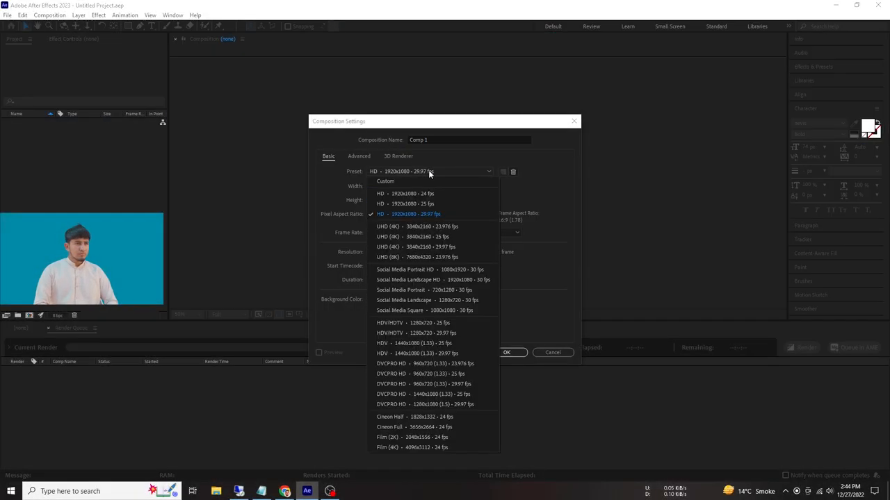
# Create Comp 1 using the HD 1920x1080 29.97 fps preset with a 0;00;20;00 duration.
pyautogui.click(414, 214)
pyautogui.write('0;0;;00')
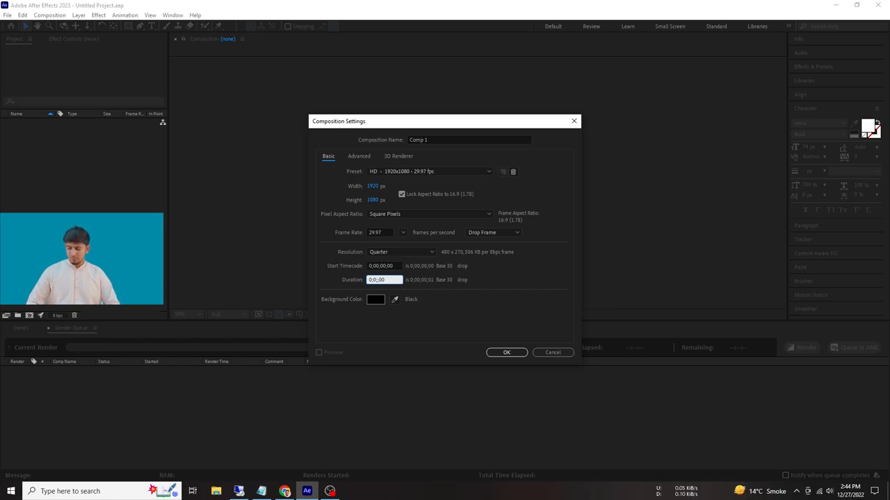
pyautogui.click(506, 353)
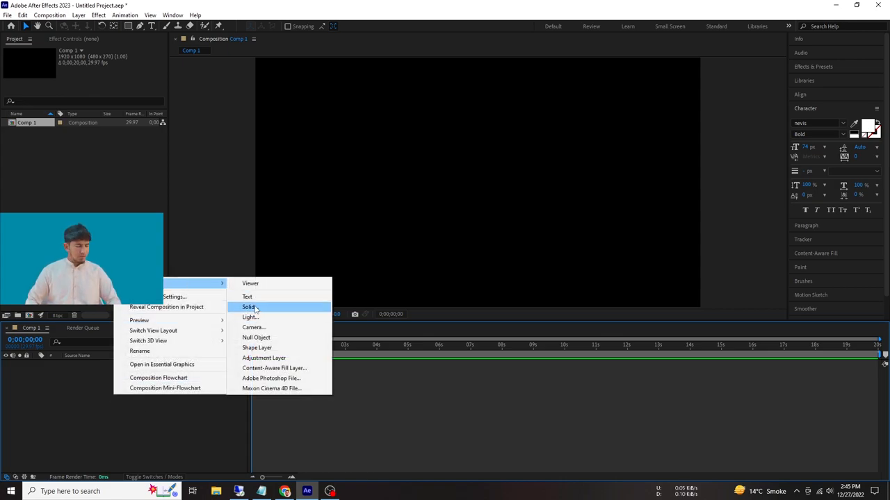
# Add a new full-frame solid layer to the composition.
pyautogui.click(248, 306)
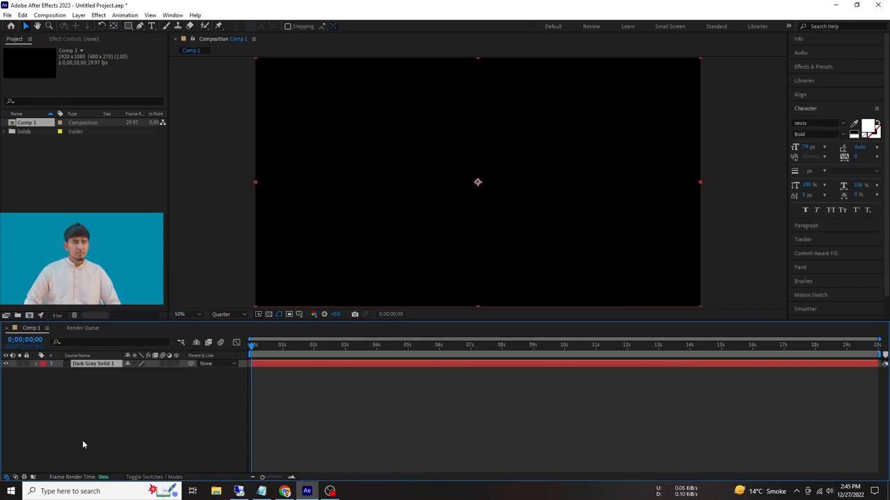
pyautogui.click(870, 129)
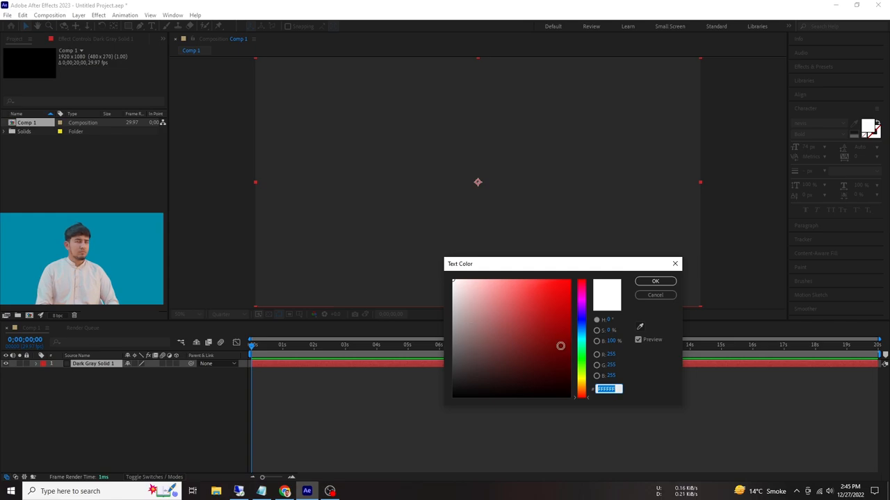
pyautogui.click(654, 281)
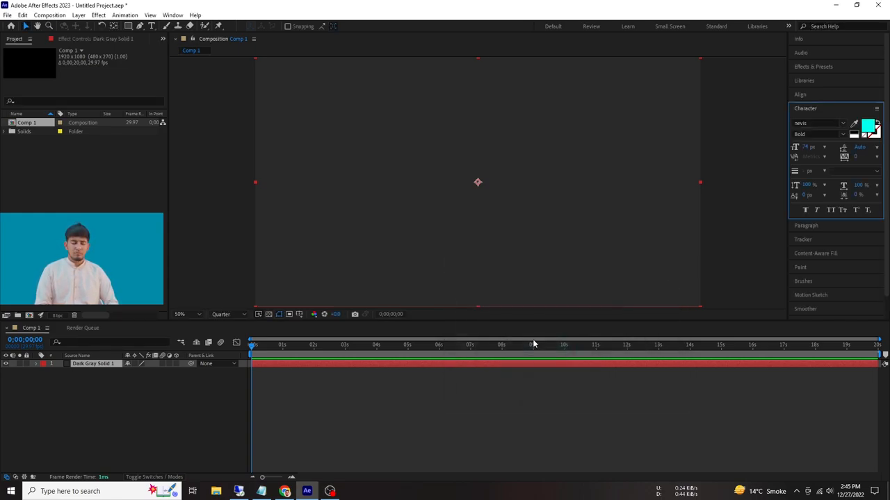
# Apply the Fill effect to the solid with colour #002943.
pyautogui.click(814, 66)
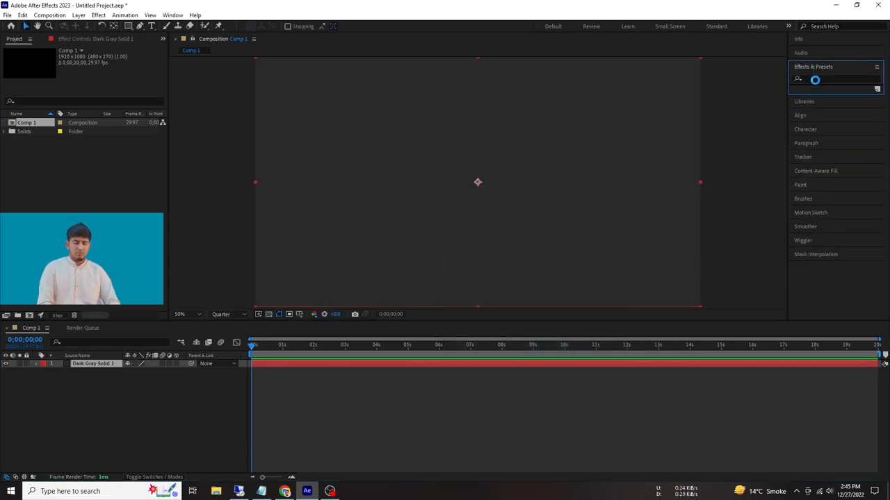
pyautogui.click(834, 79)
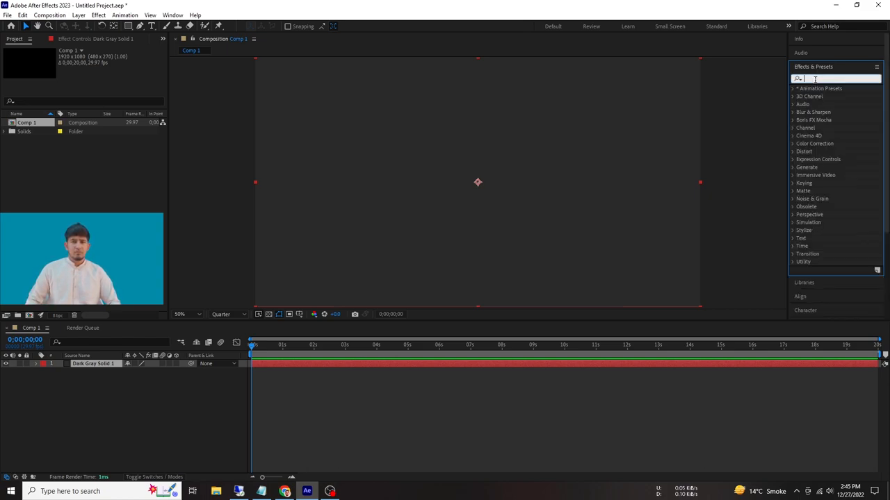
pyautogui.write('fill')
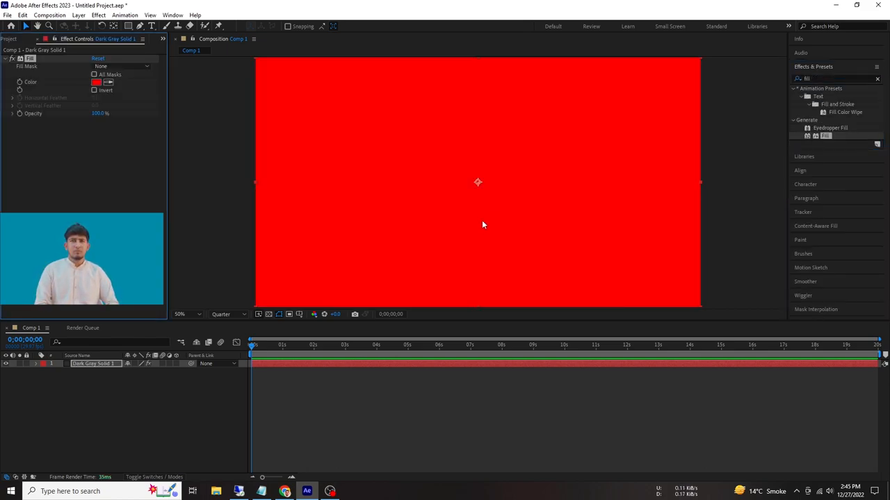
pyautogui.click(96, 82)
pyautogui.write('002943')
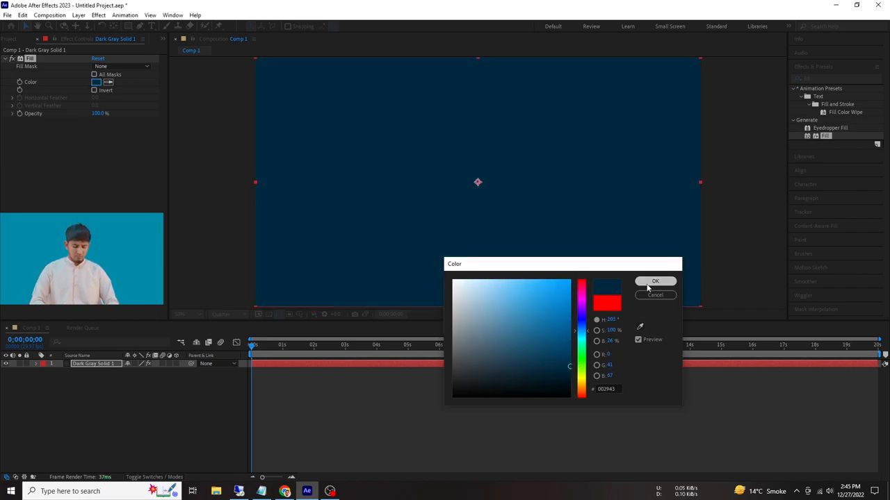
pyautogui.click(655, 281)
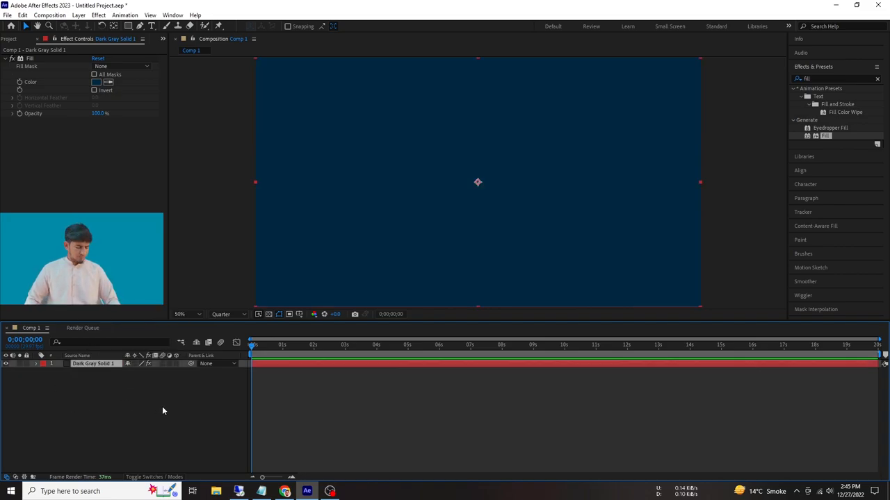
# Duplicate the solid, scale it to 87%, add Drop Shadow, and fill it white.
pyautogui.click(36, 363)
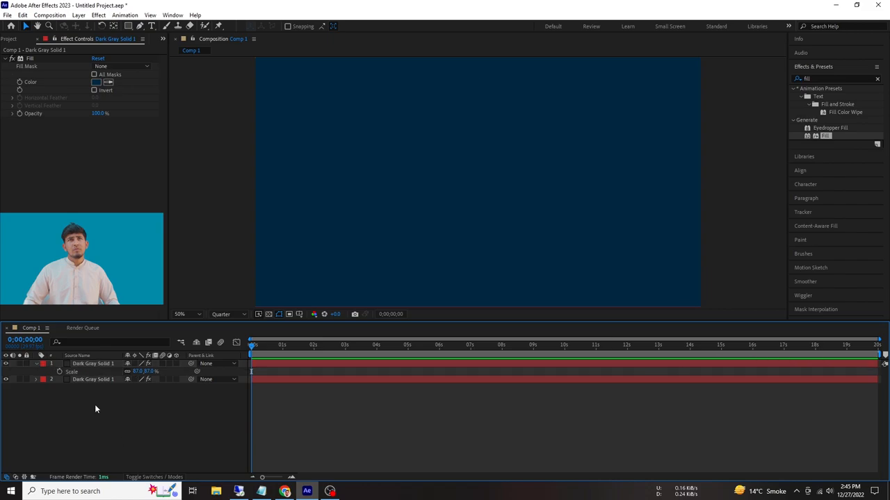
pyautogui.click(92, 364)
pyautogui.write('drop')
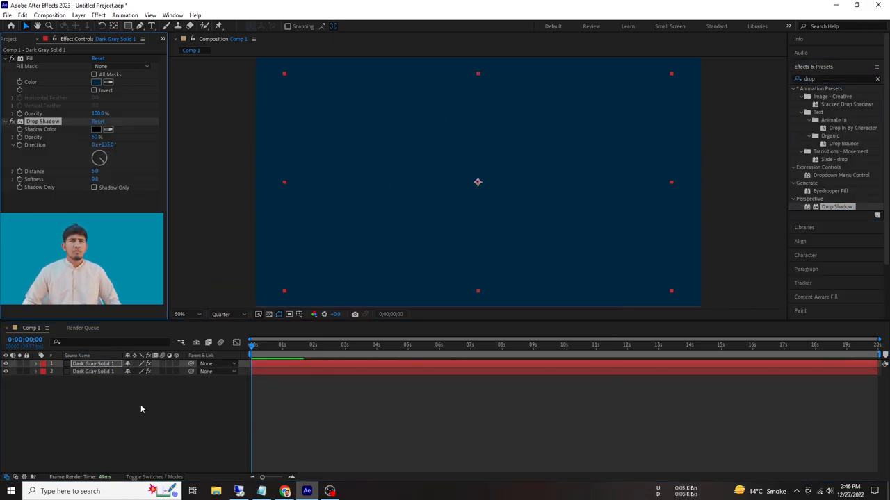
pyautogui.click(96, 129)
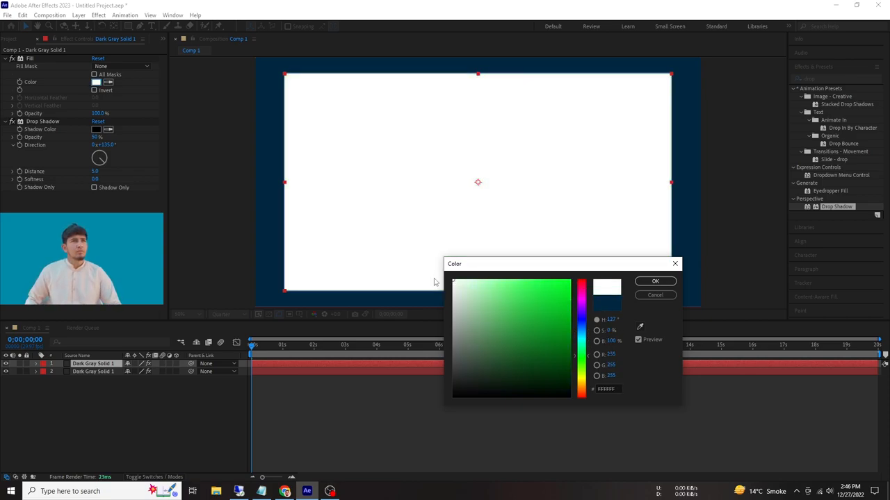
pyautogui.click(453, 298)
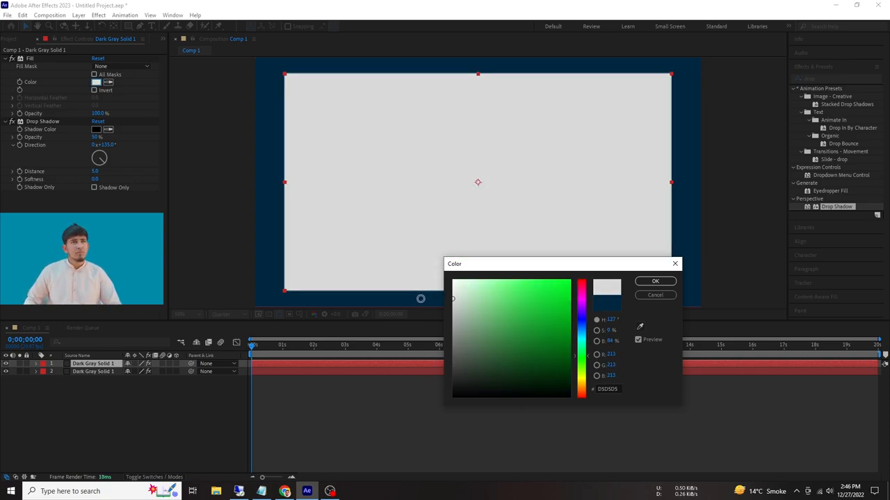
pyautogui.click(654, 295)
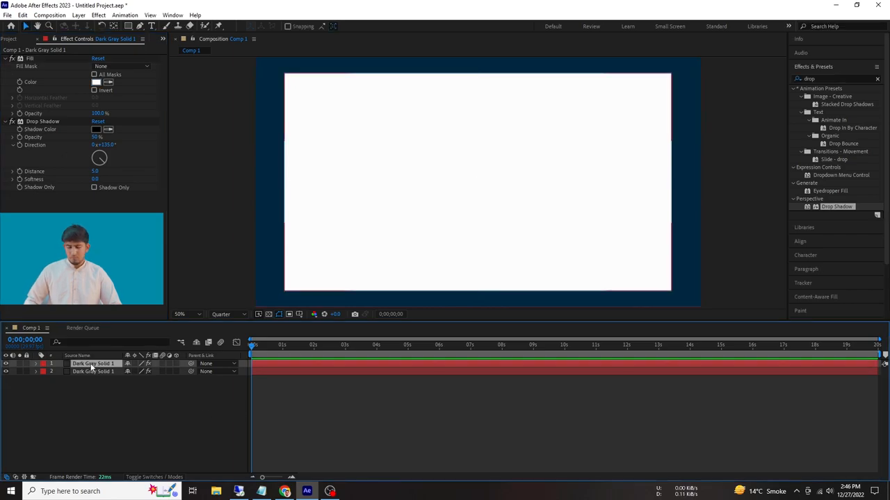
# Raise the card's drop shadow opacity, distance and softness.
pyautogui.click(94, 363)
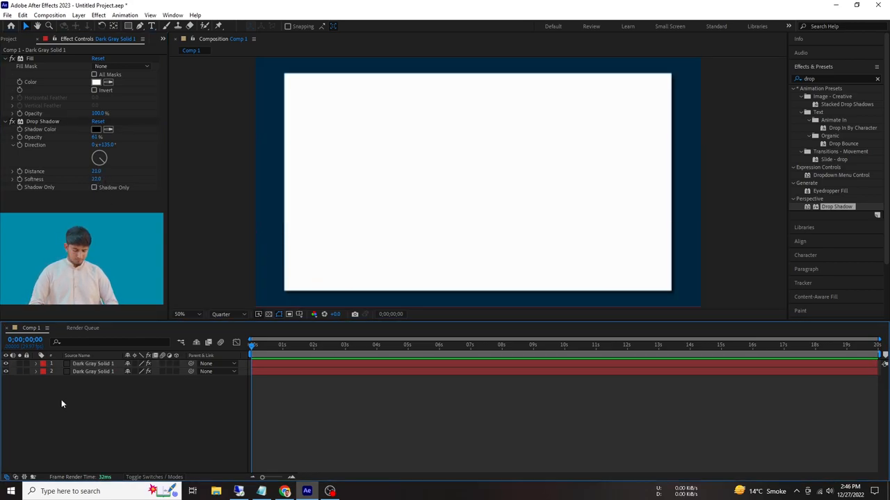
pyautogui.click(97, 82)
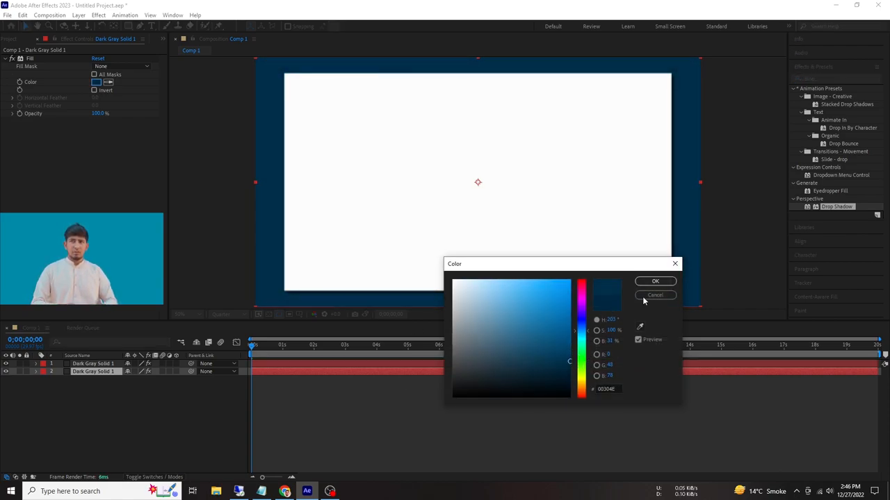
pyautogui.click(654, 294)
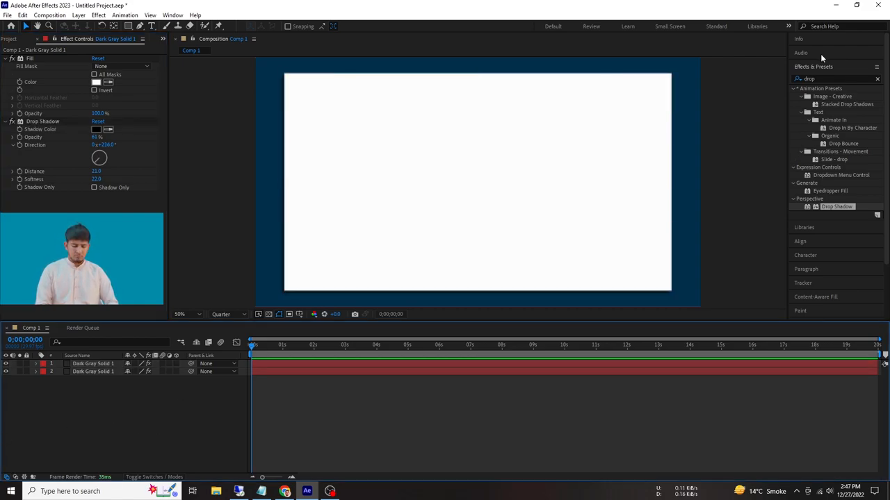
# Left-align the cyan paragraph, add line breaks across the card, and create a new text layer.
pyautogui.write('alpa')
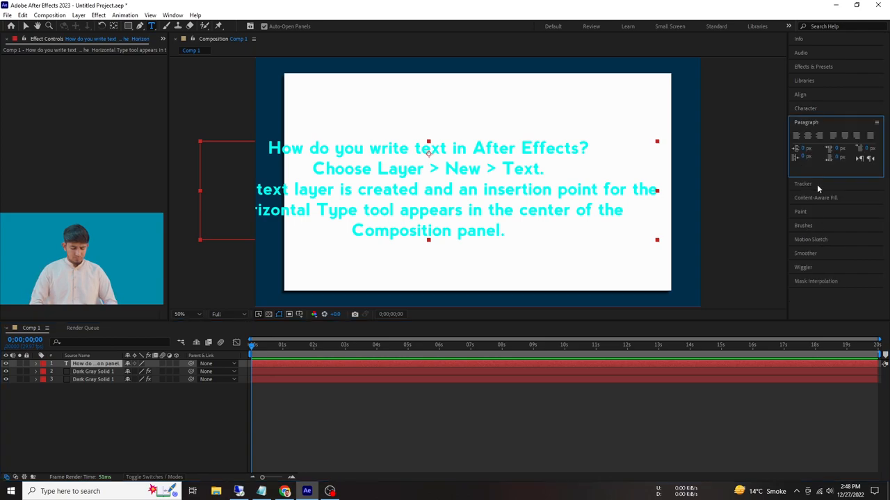
pyautogui.click(797, 135)
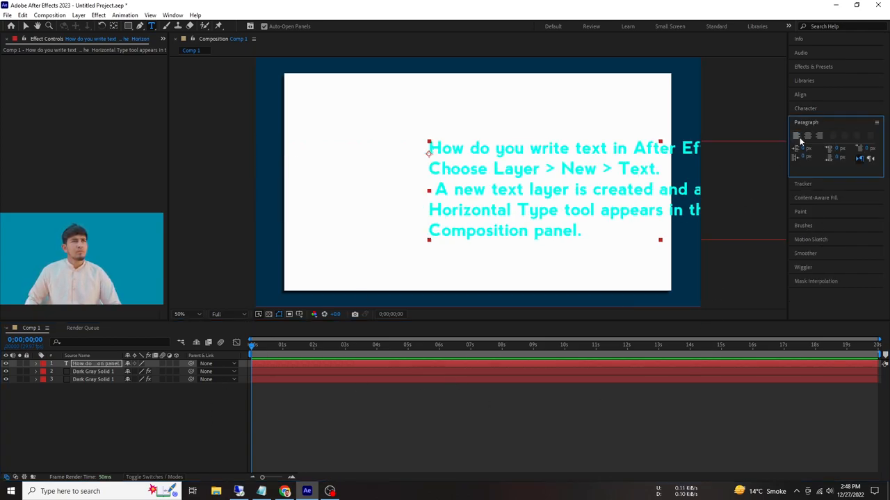
pyautogui.click(800, 94)
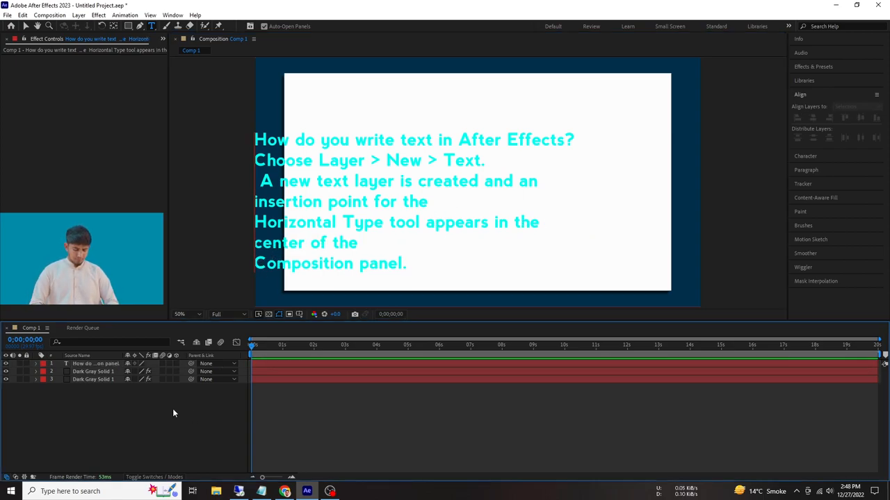
pyautogui.click(95, 364)
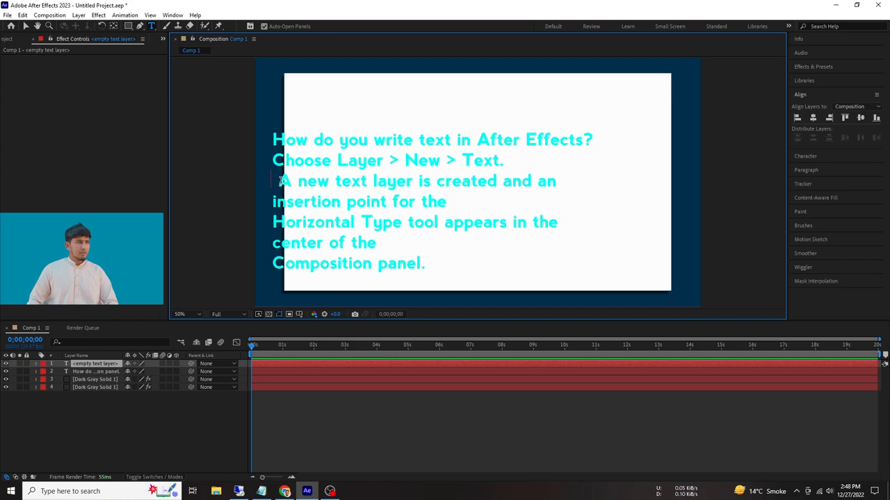
# Delete the empty text layer and change the paragraph's text colour to dark navy.
pyautogui.click(93, 364)
pyautogui.write('alp')
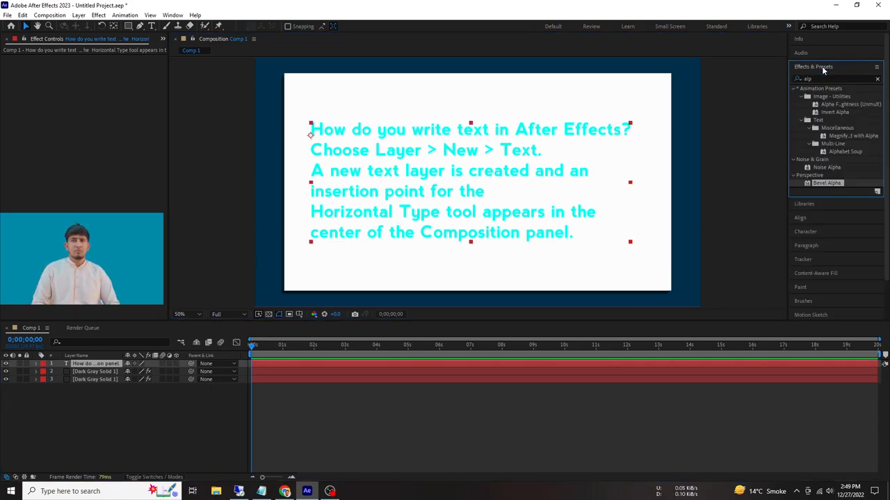
pyautogui.click(813, 66)
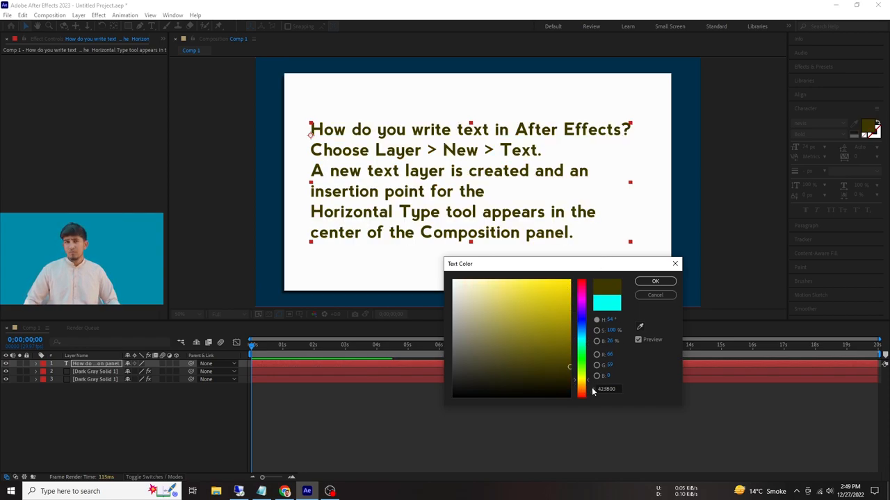
pyautogui.click(583, 278)
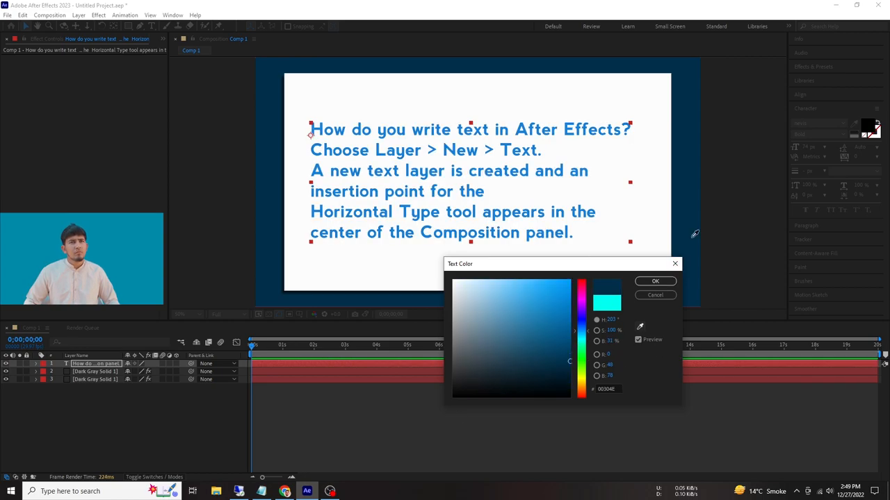
pyautogui.moveTo(568, 361); pyautogui.dragTo(569, 349)
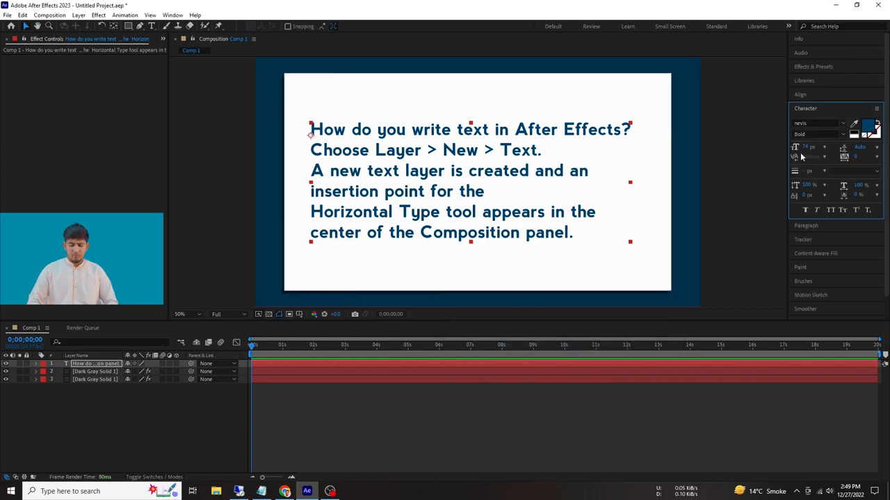
pyautogui.click(871, 124)
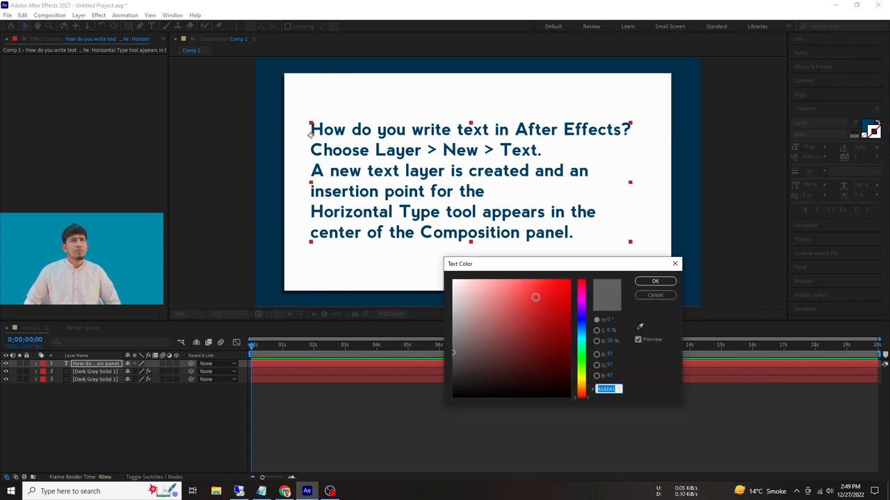
pyautogui.click(654, 281)
pyautogui.write('drop')
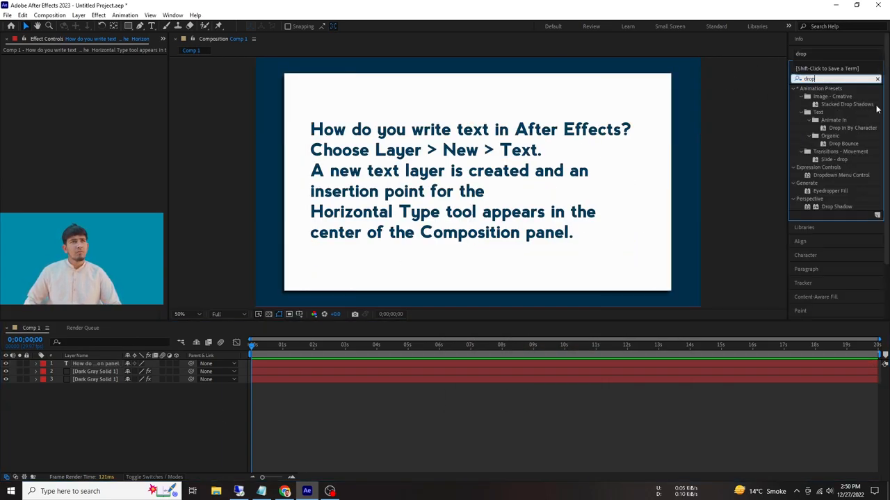
# Add Drop Shadow to the paragraph and set its fill colour to orange FB9400.
pyautogui.doubleClick(837, 206)
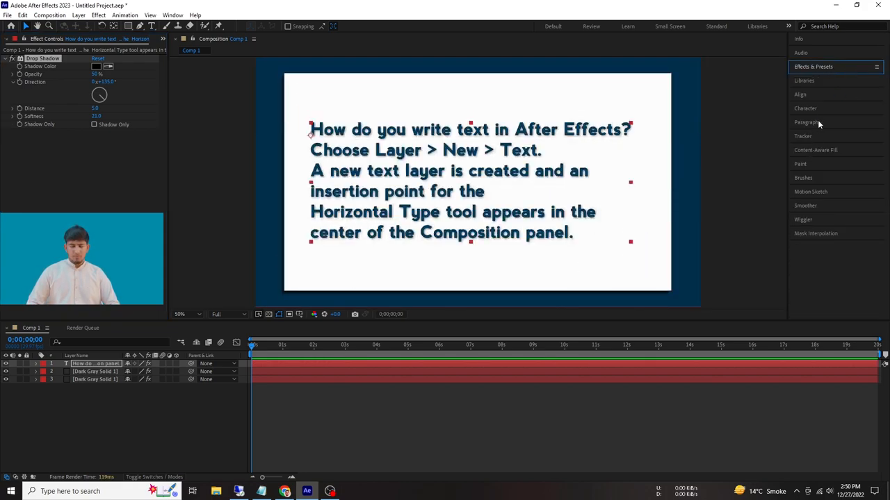
pyautogui.click(805, 108)
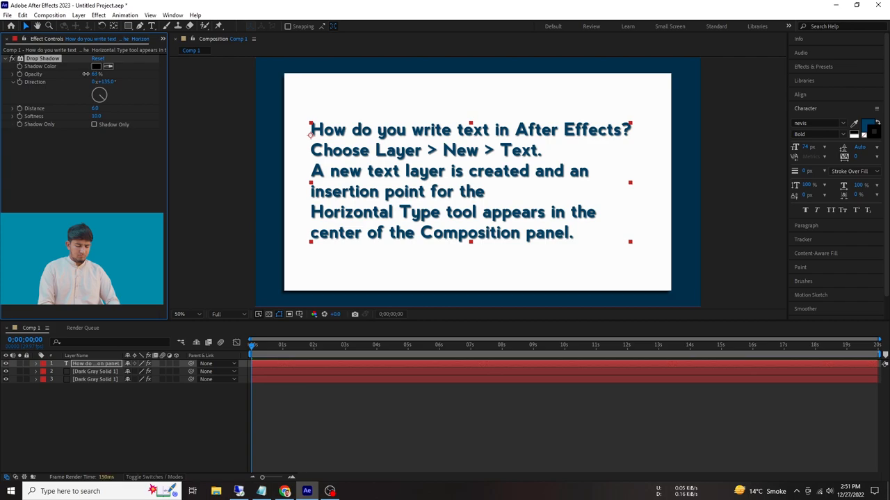
pyautogui.moveTo(869, 128)
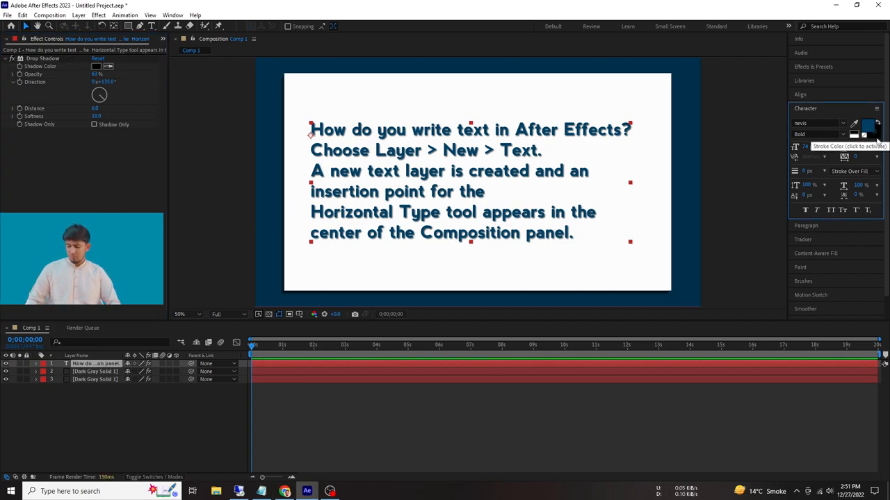
pyautogui.click(867, 127)
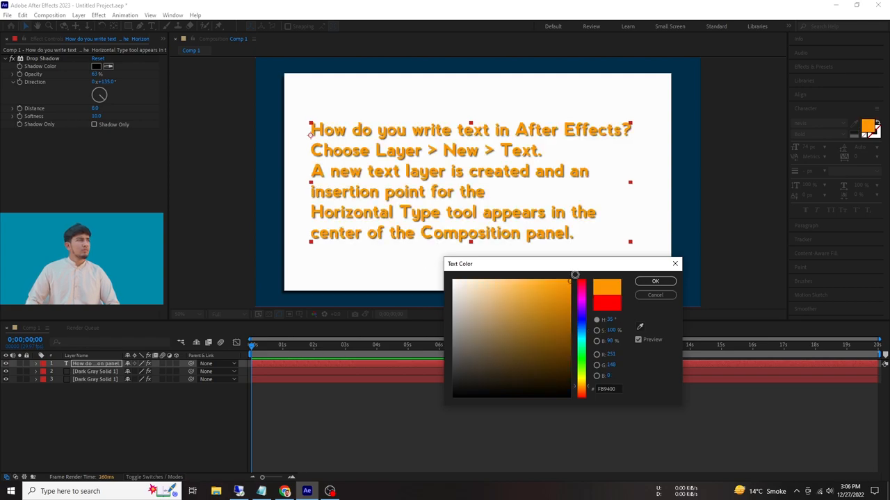
pyautogui.click(654, 280)
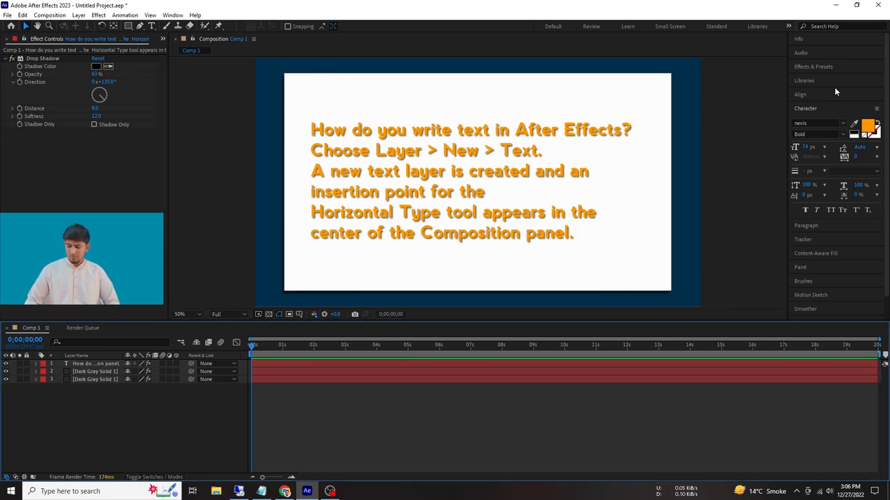
# Set shadow Softness to 5 and apply the Typewriter preset to the text layer.
pyautogui.click(803, 80)
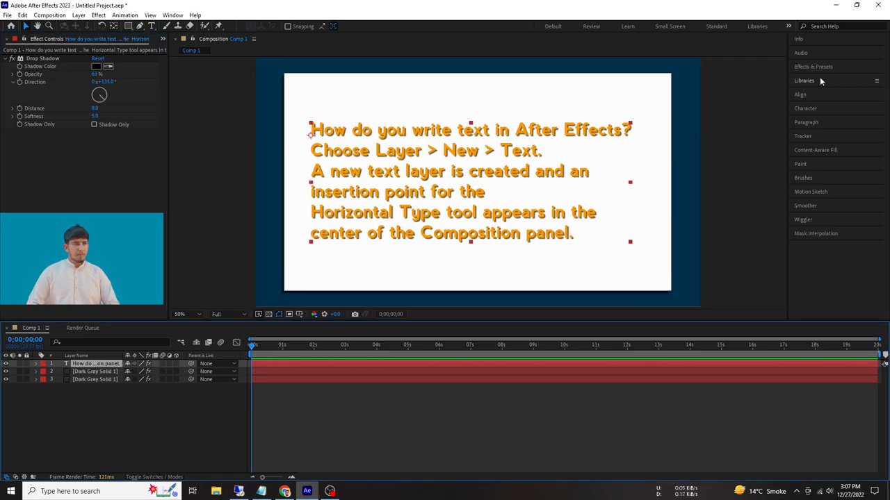
pyautogui.click(813, 67)
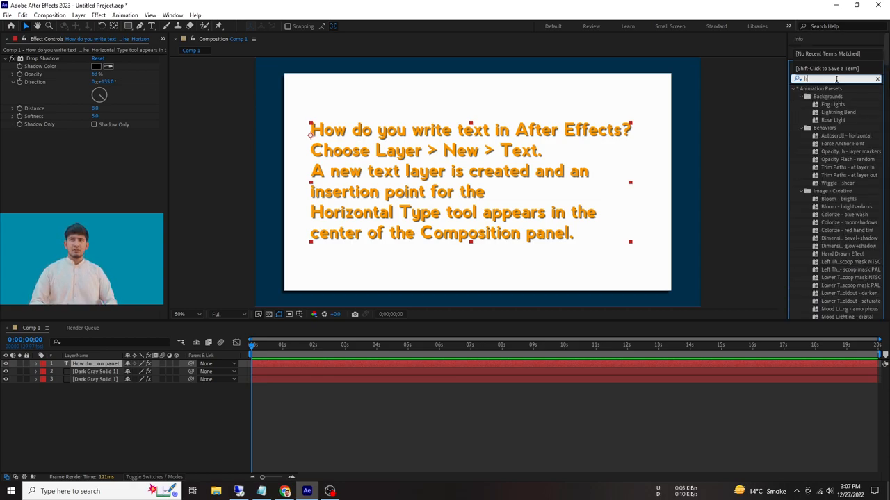
pyautogui.write('typ')
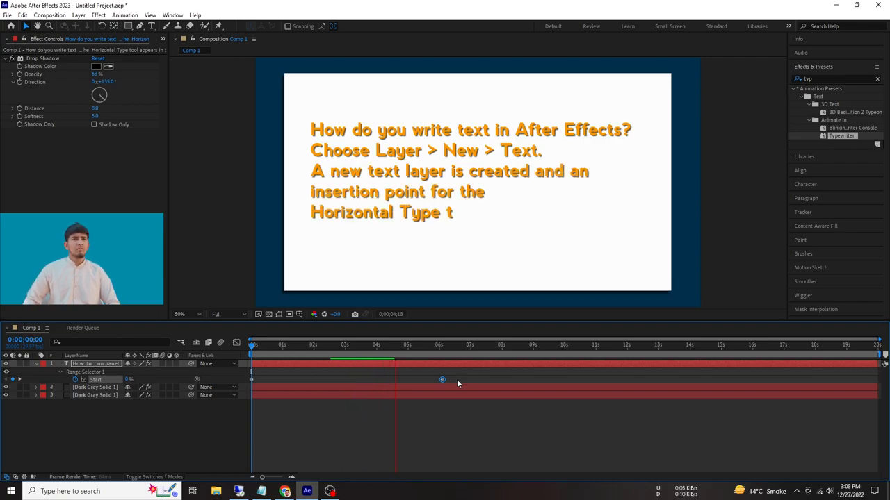
pyautogui.click(376, 344)
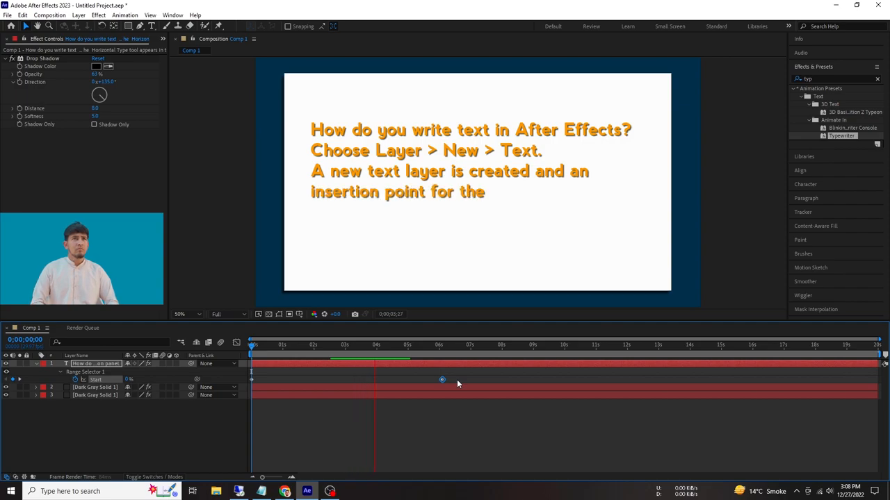